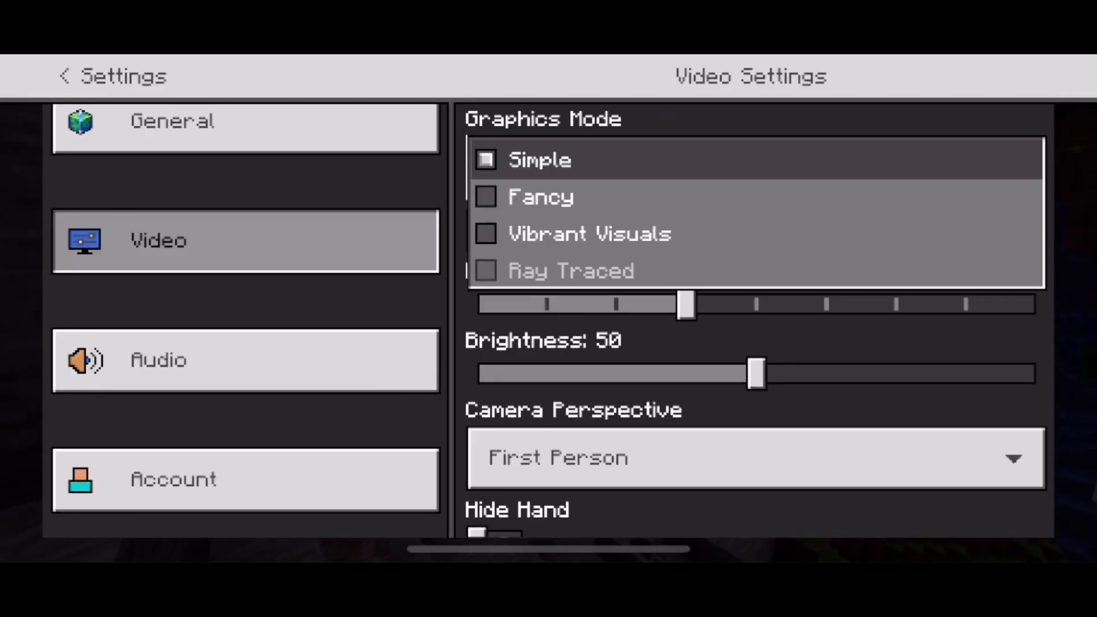
Step: Switch Graphics Mode to Simple, keeping render distance at 8 chunks
click(538, 160)
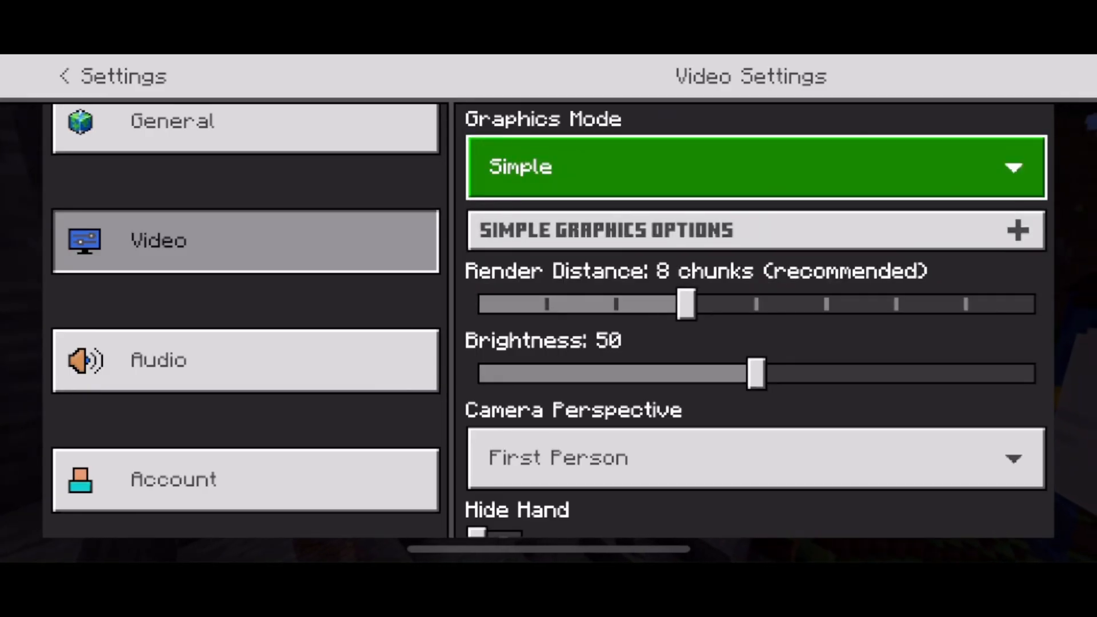
Step: Scroll the Video Settings down past HUD Opacity 100% to the FOV slider at 60 degrees
scroll(down, 3)
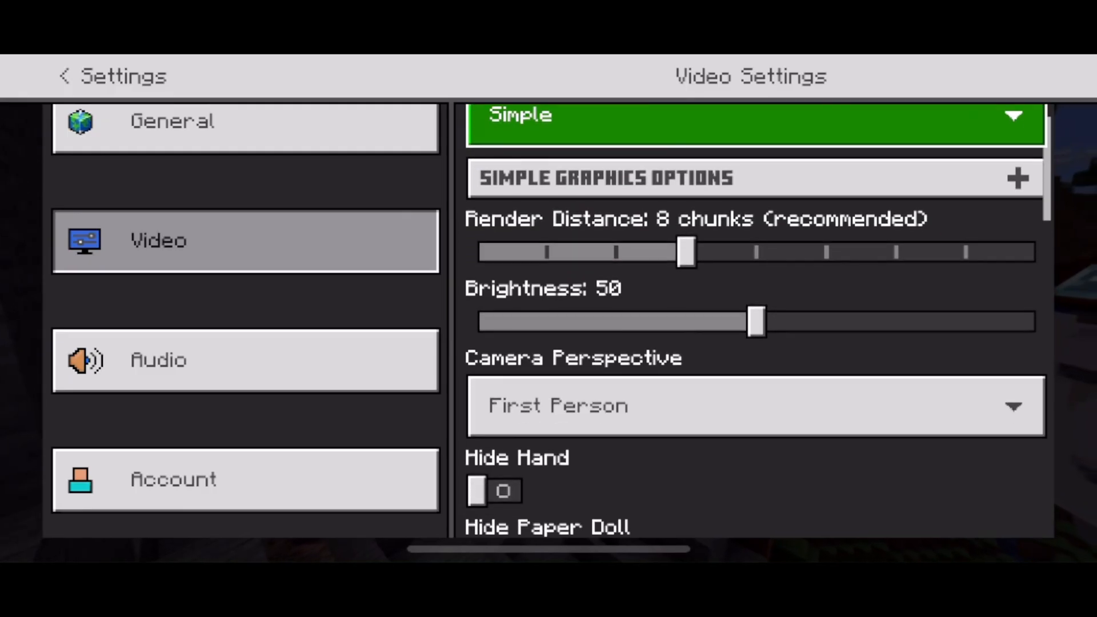
scroll(down, 3)
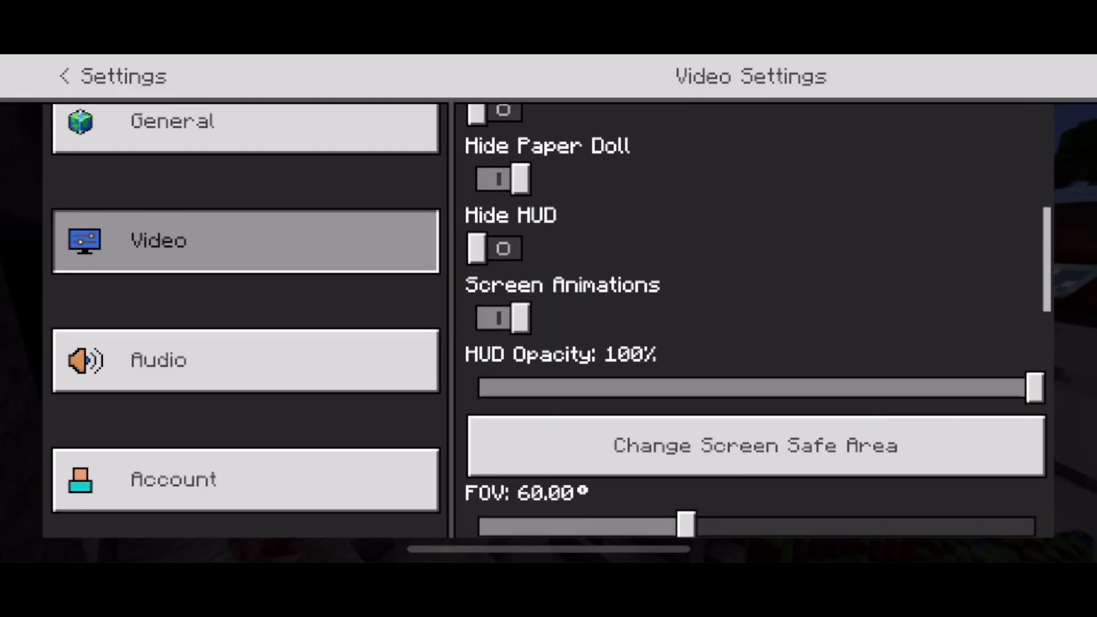